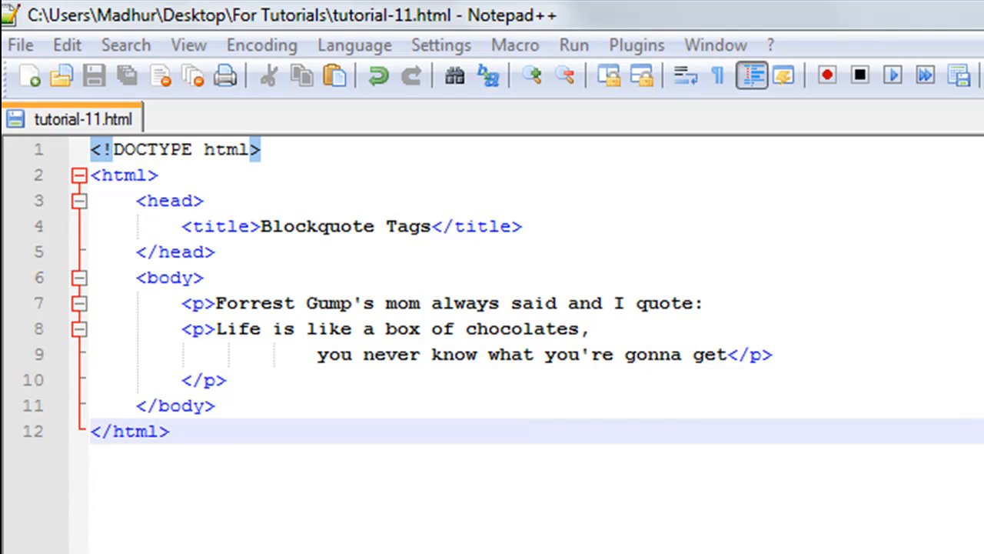
mouse_move(347, 280)
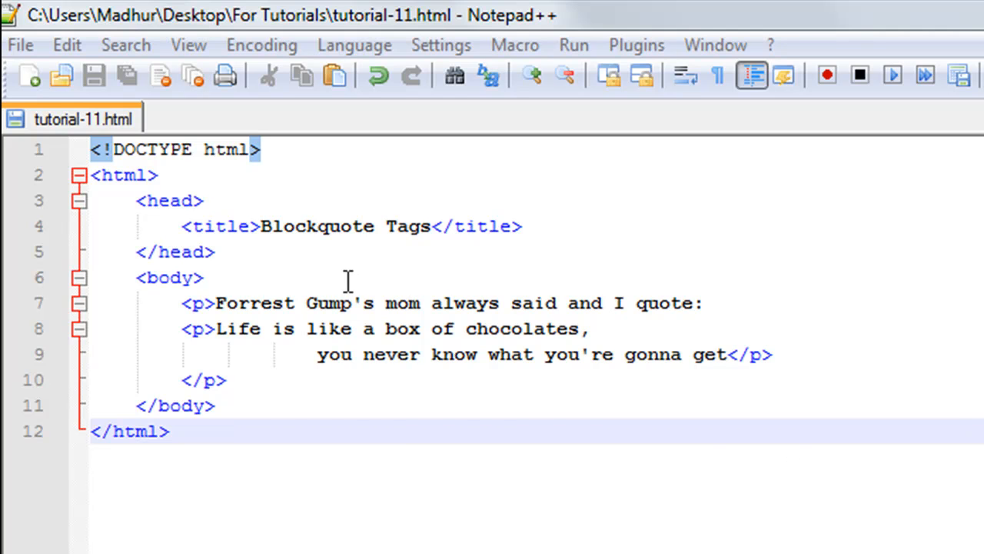
mouse_move(210, 167)
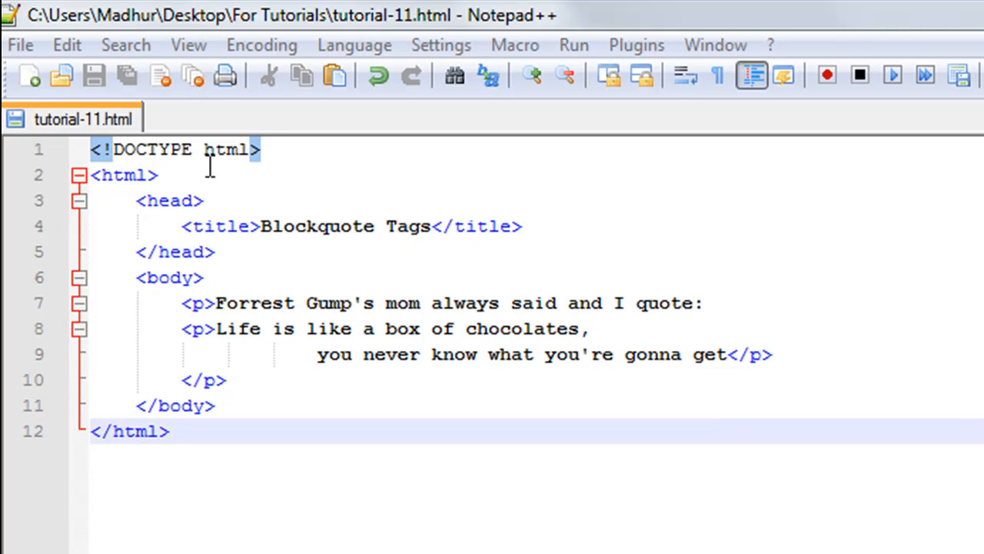
mouse_move(136, 175)
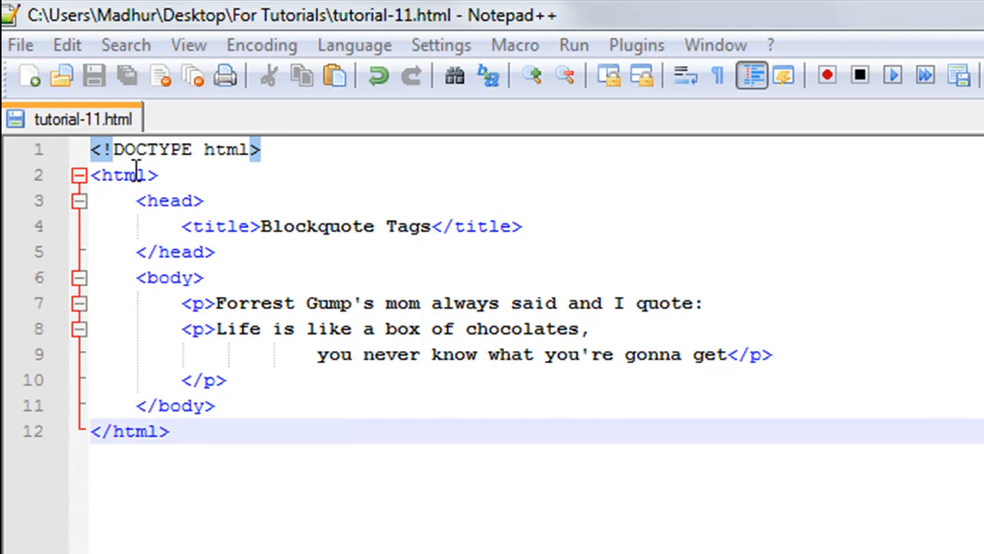
mouse_move(171, 159)
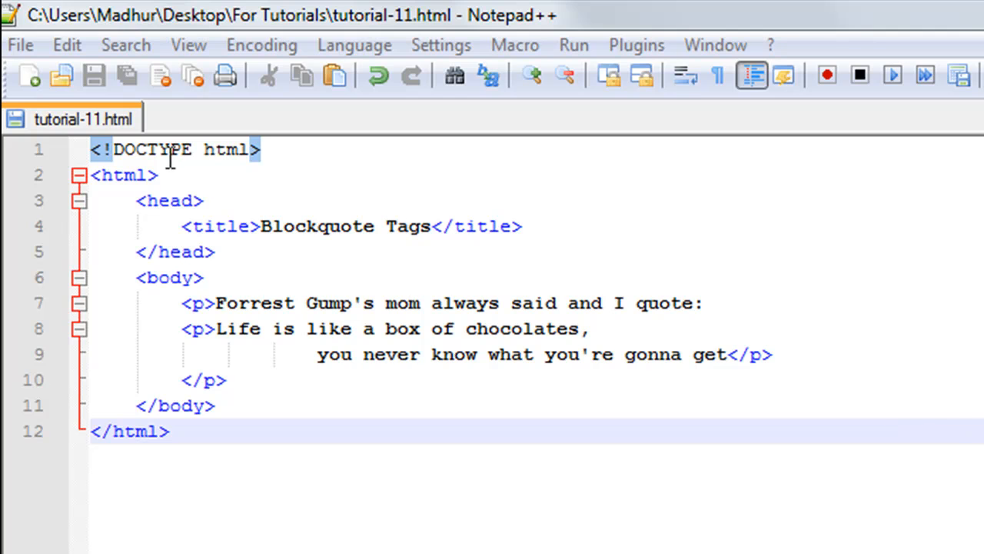
mouse_move(124, 190)
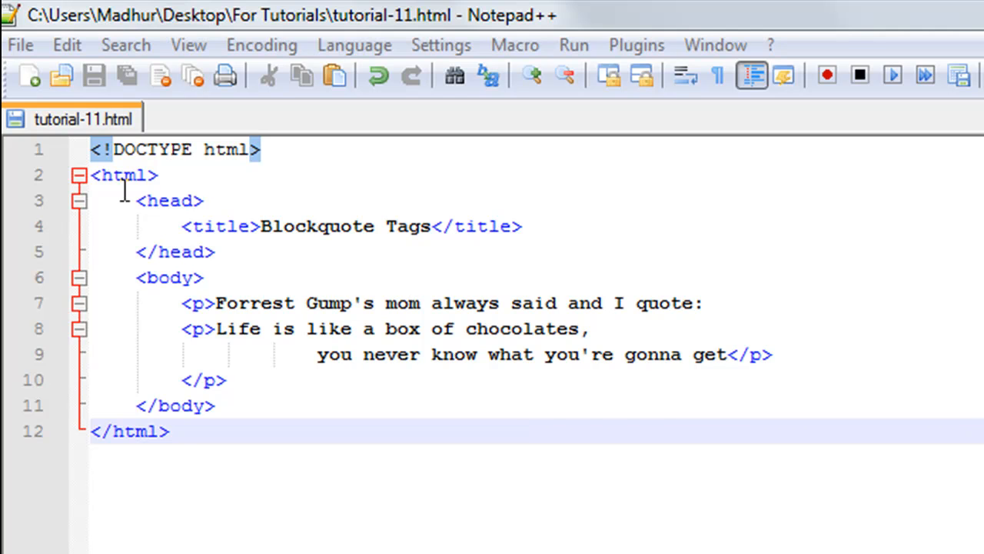
mouse_move(285, 242)
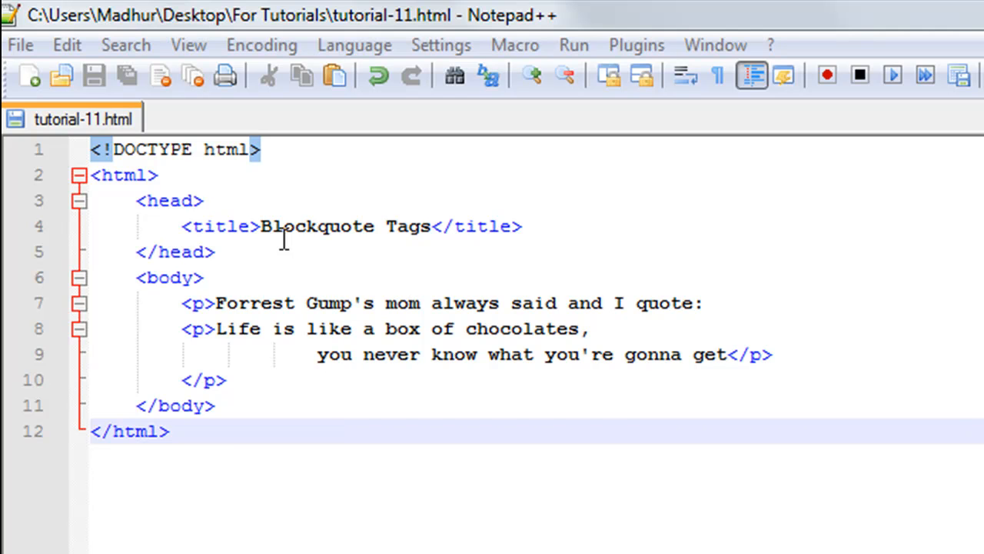
mouse_move(245, 283)
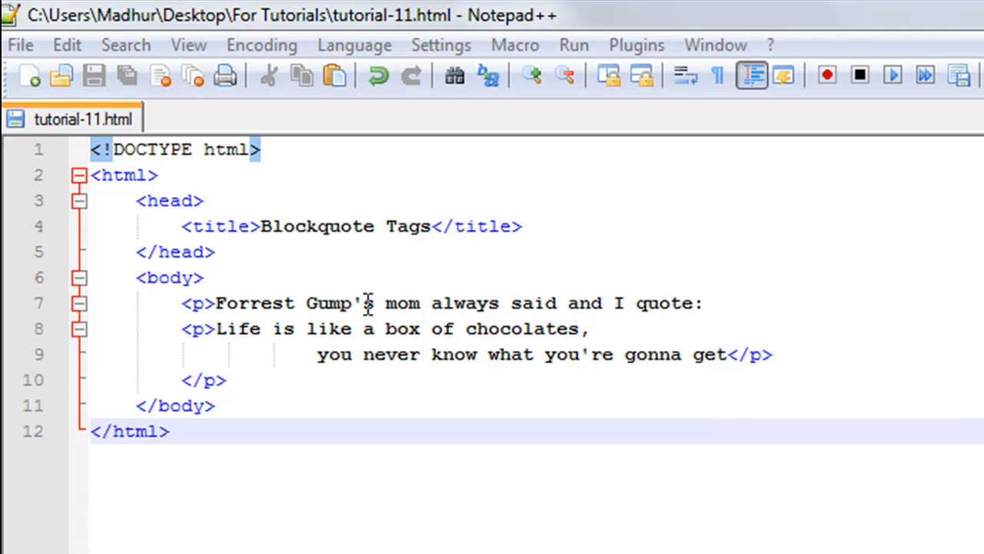
mouse_move(246, 338)
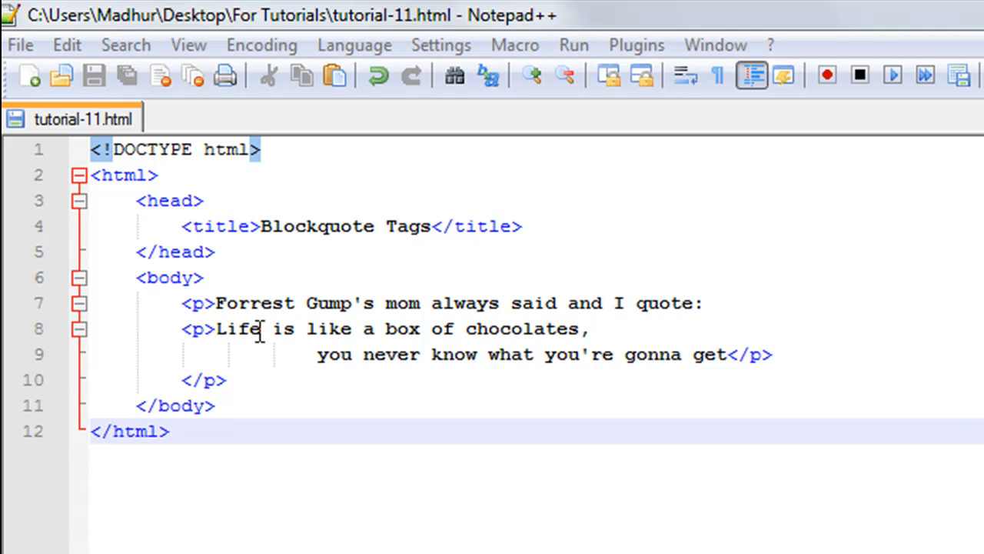
mouse_move(475, 269)
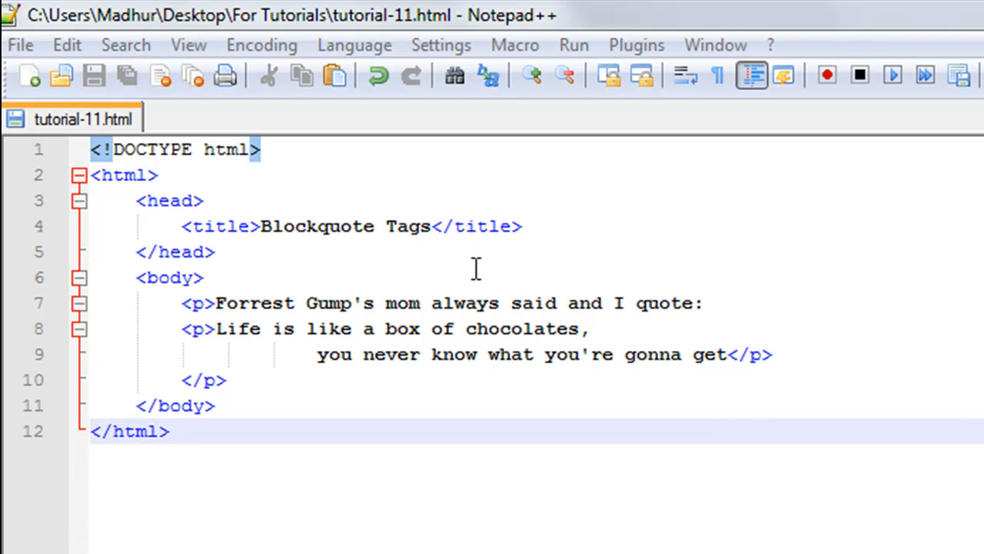
mouse_move(350, 418)
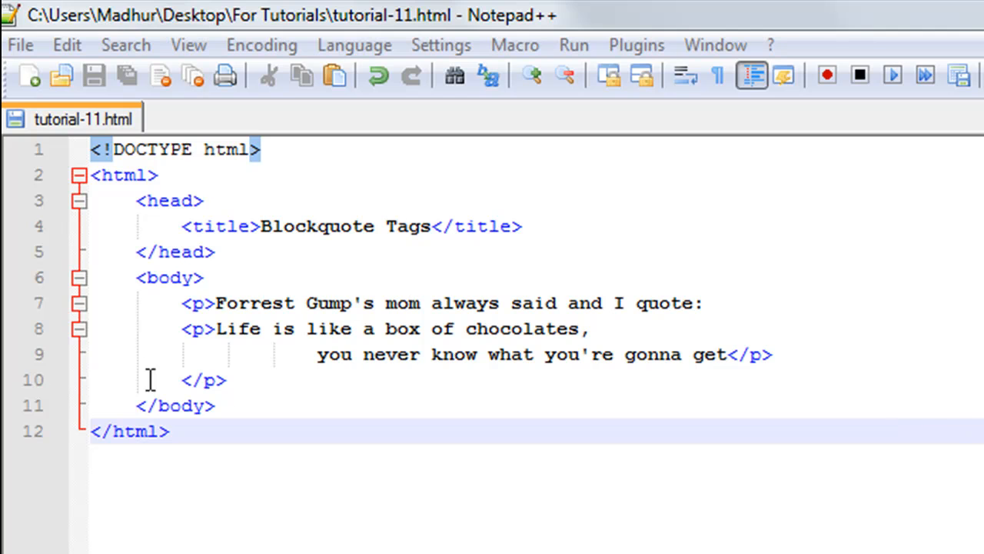
mouse_move(233, 315)
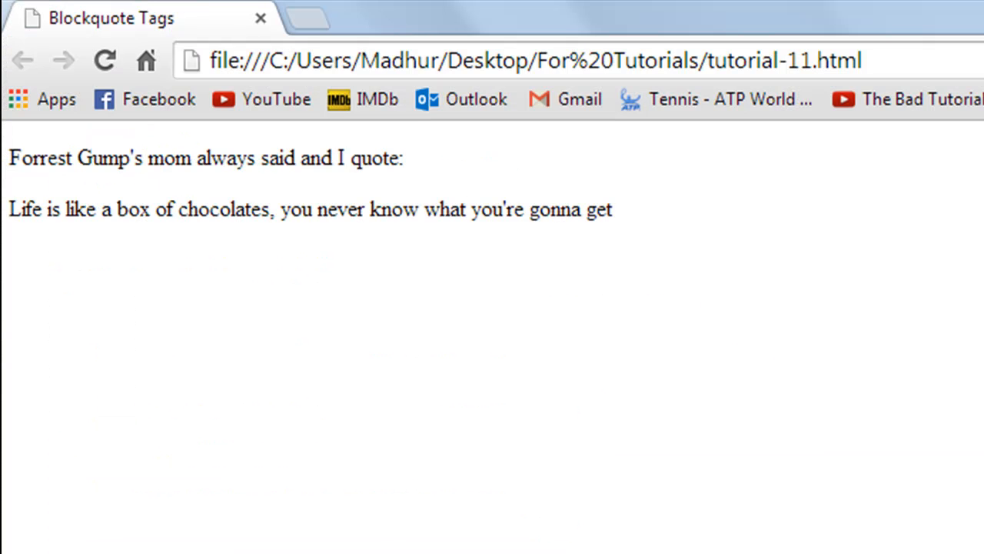
mouse_move(528, 492)
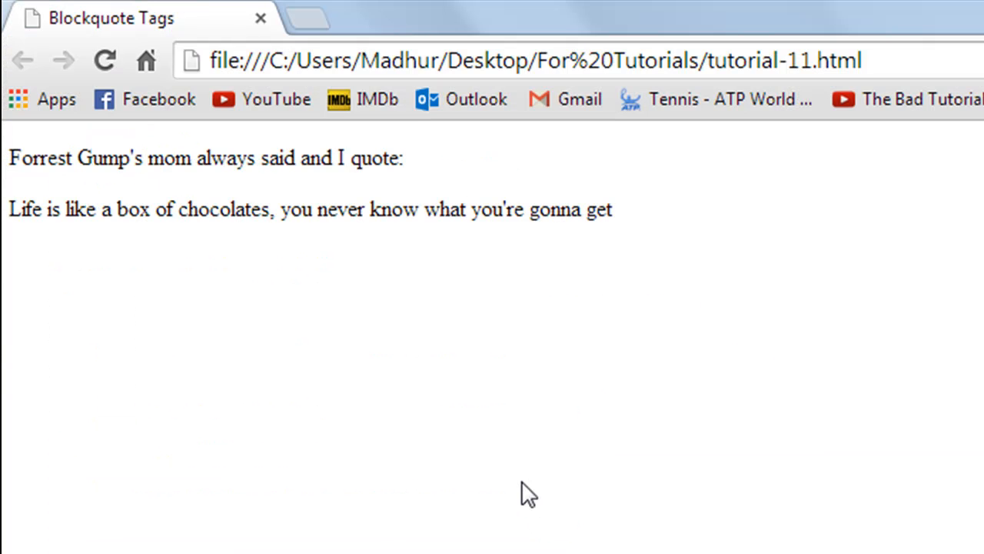
mouse_move(116, 278)
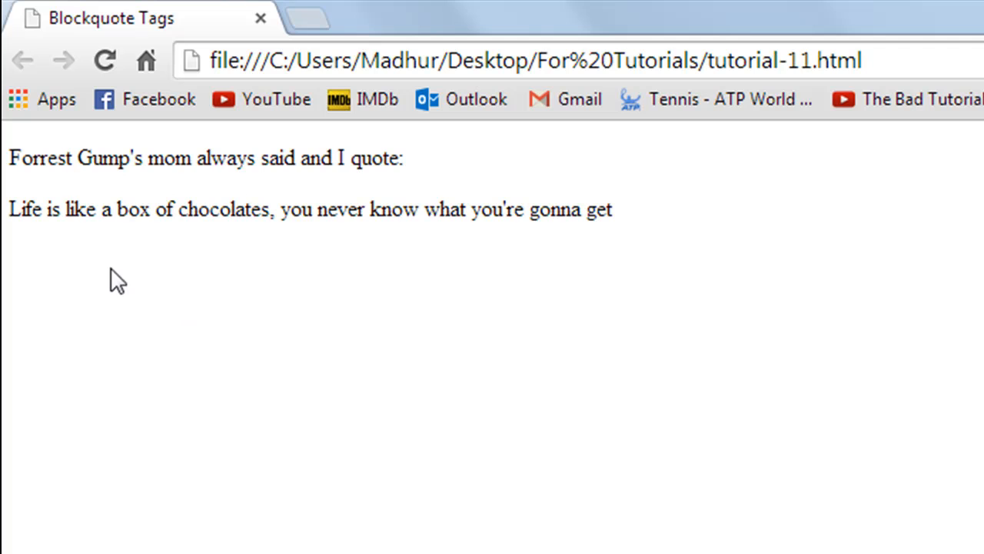
mouse_move(135, 166)
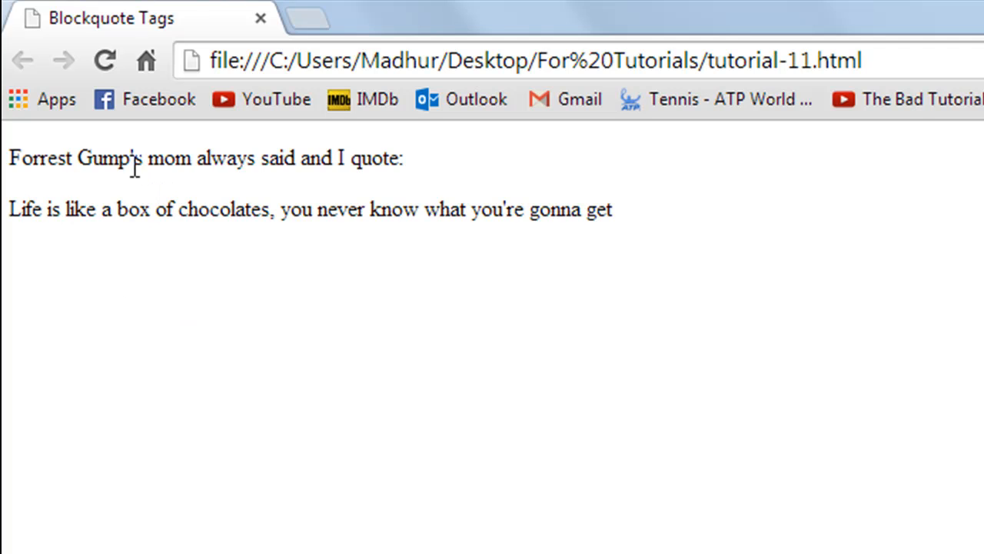
mouse_move(296, 329)
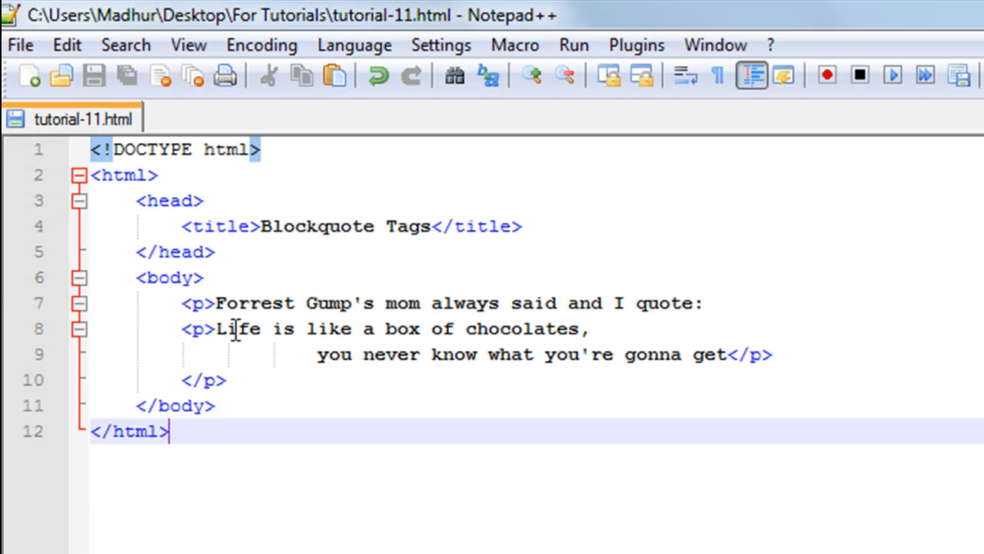
mouse_move(426, 377)
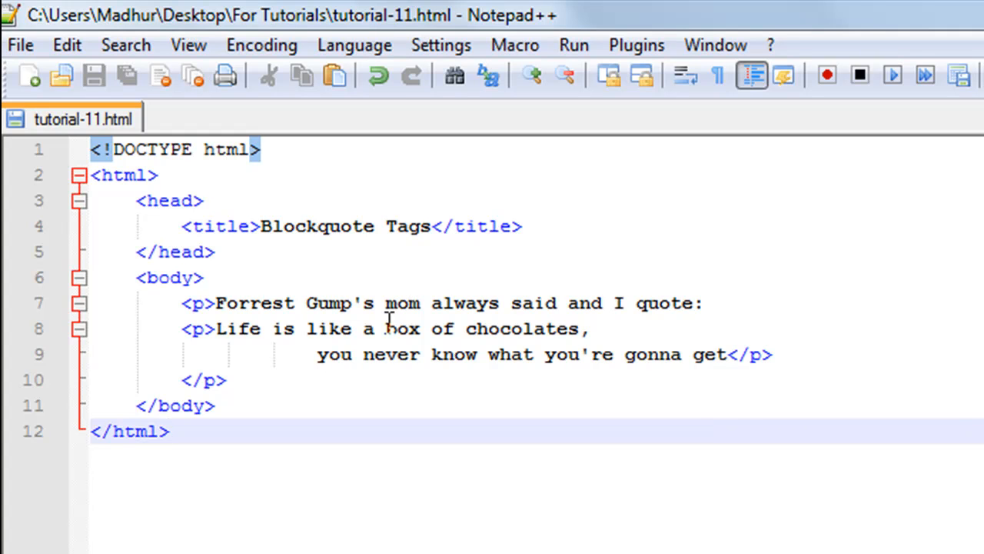
Place the cursor in the quote line's HTML code in the editor.
left_click(169, 432)
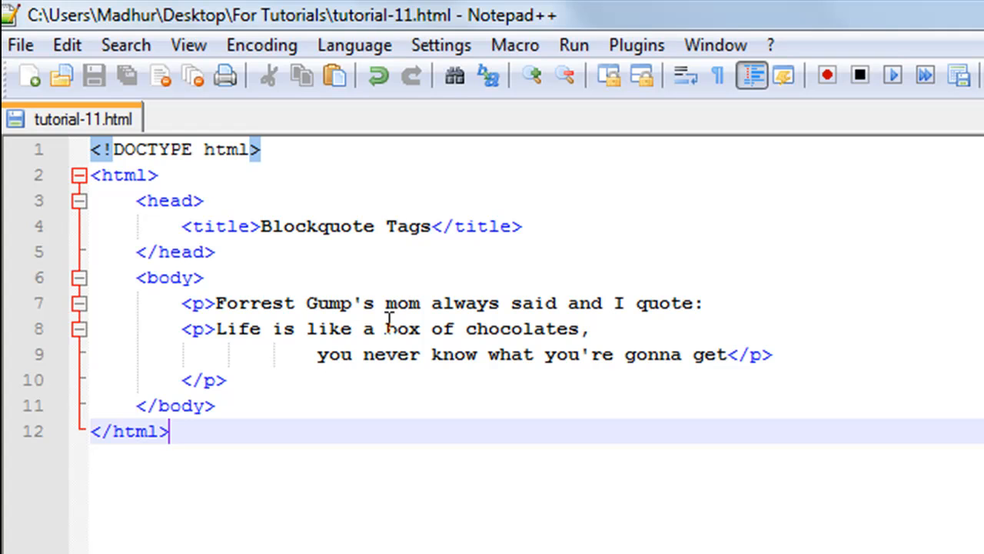
mouse_move(214, 331)
type("b")
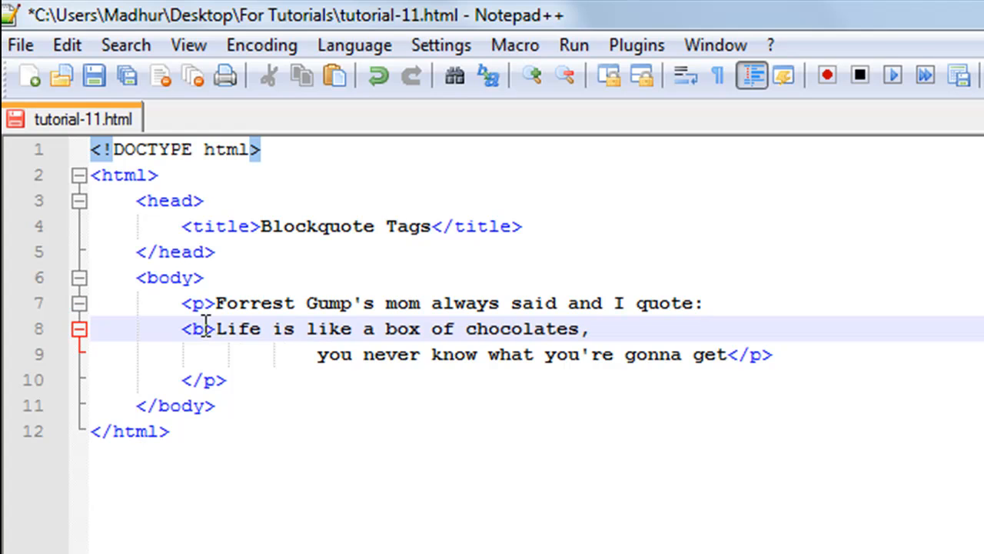
Complete the opening tag as 'blockquote' and select the closing tag name.
type("lock")
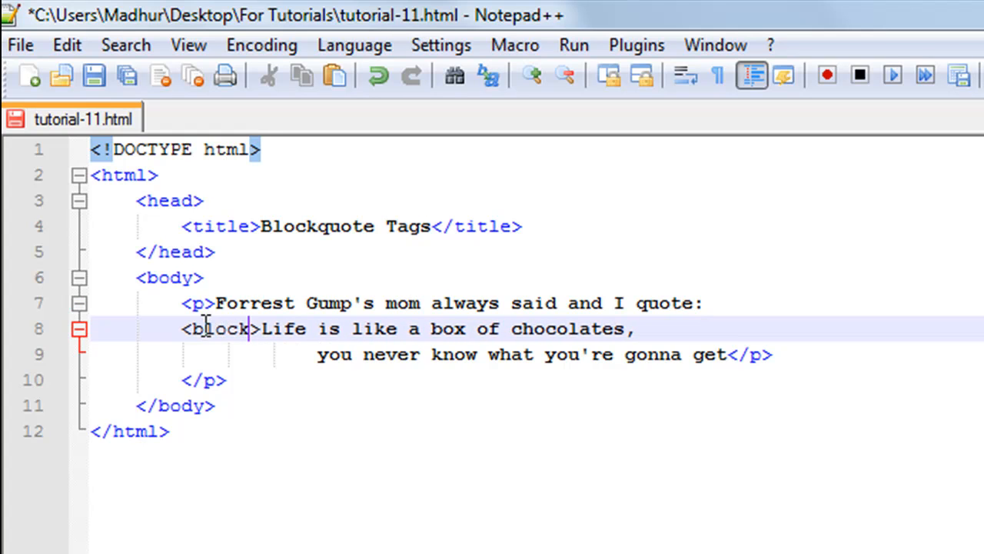
type("q")
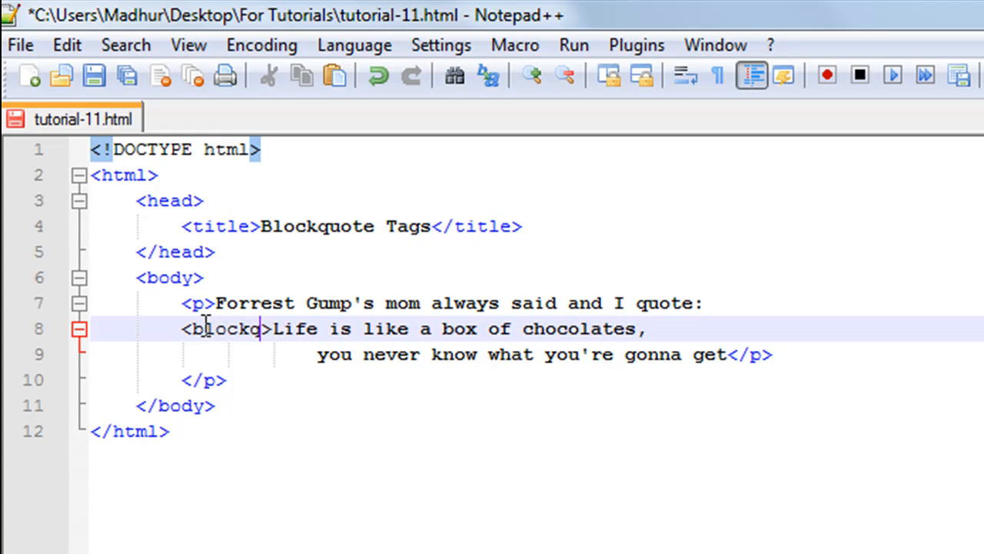
type("uote")
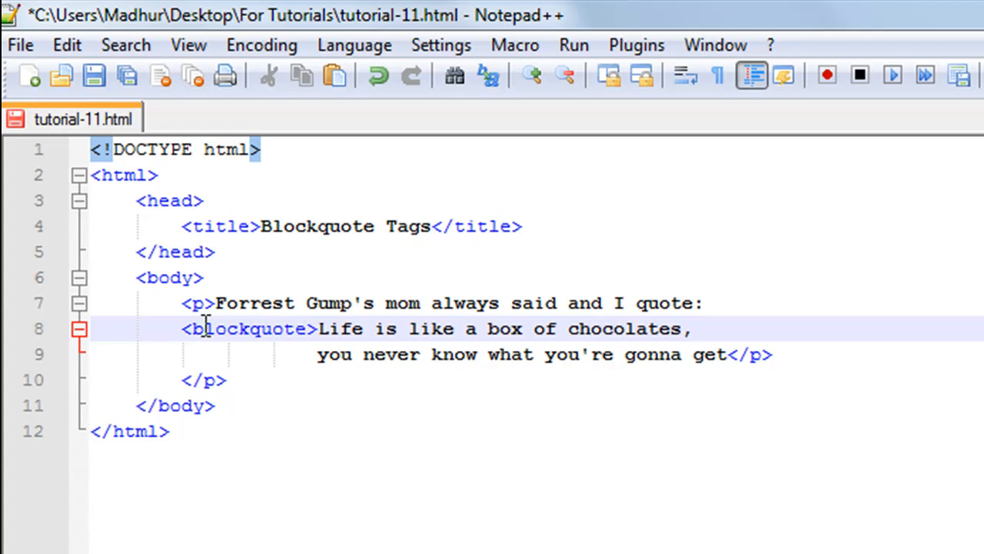
double_click(247, 328)
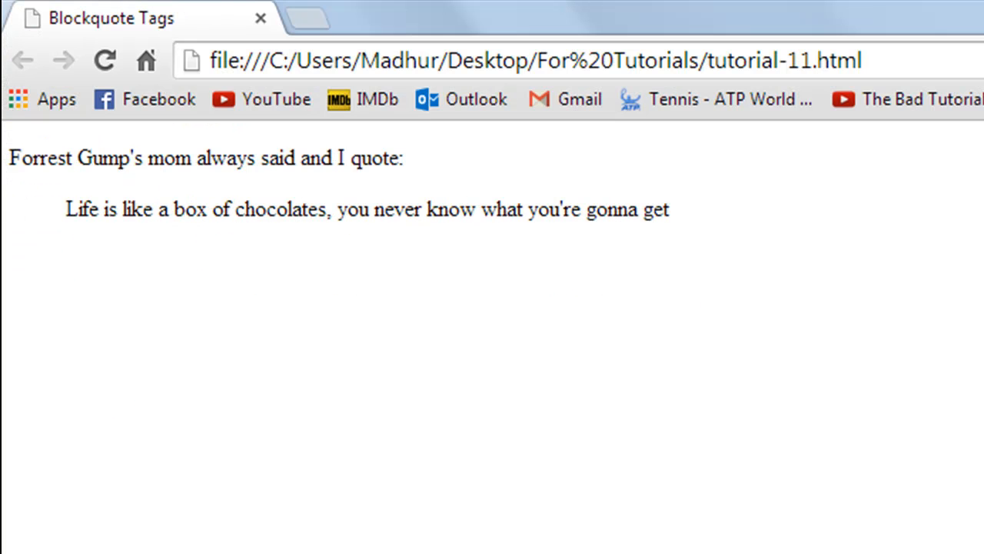
mouse_move(7, 215)
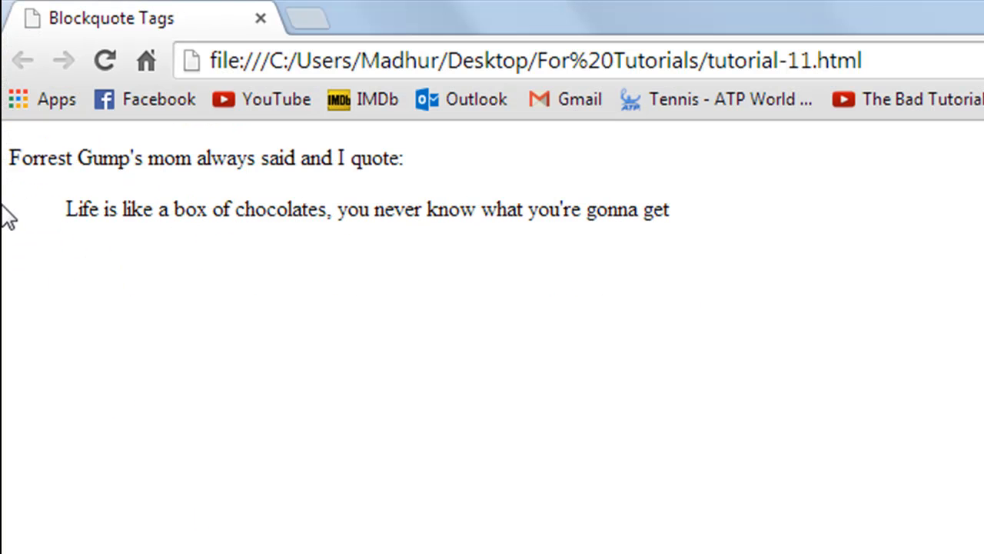
mouse_move(65, 196)
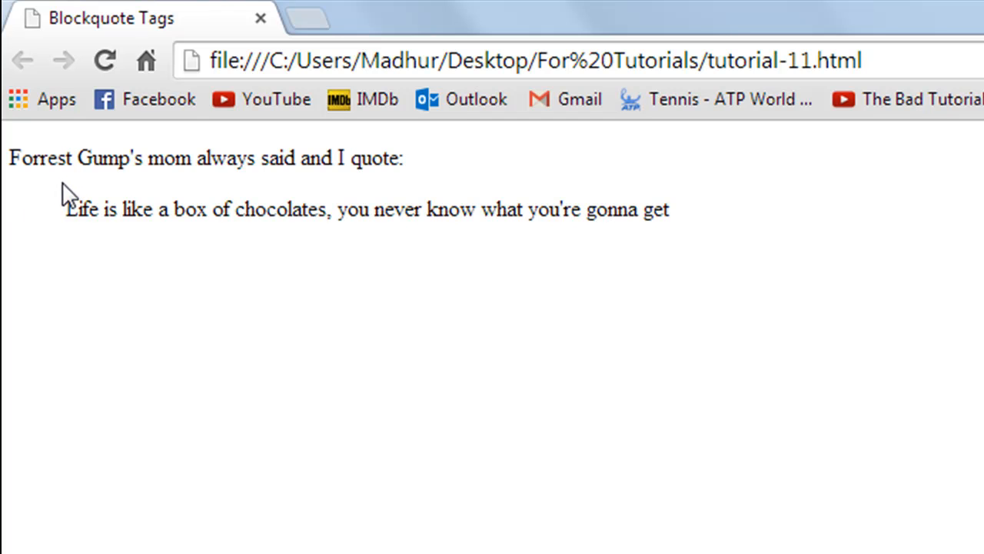
mouse_move(69, 192)
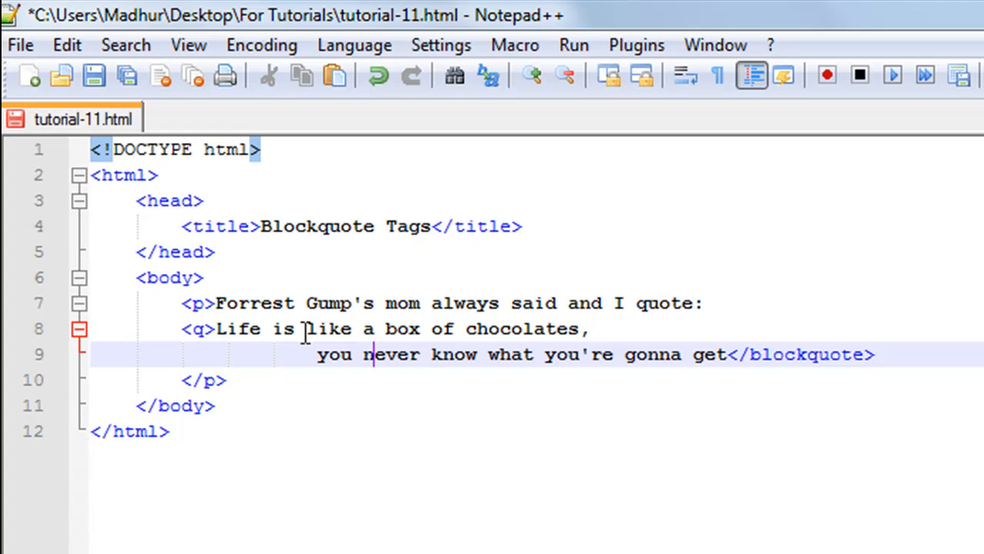
Delete letters from the closing blockquote tag name with Backspace.
left_click(851, 354)
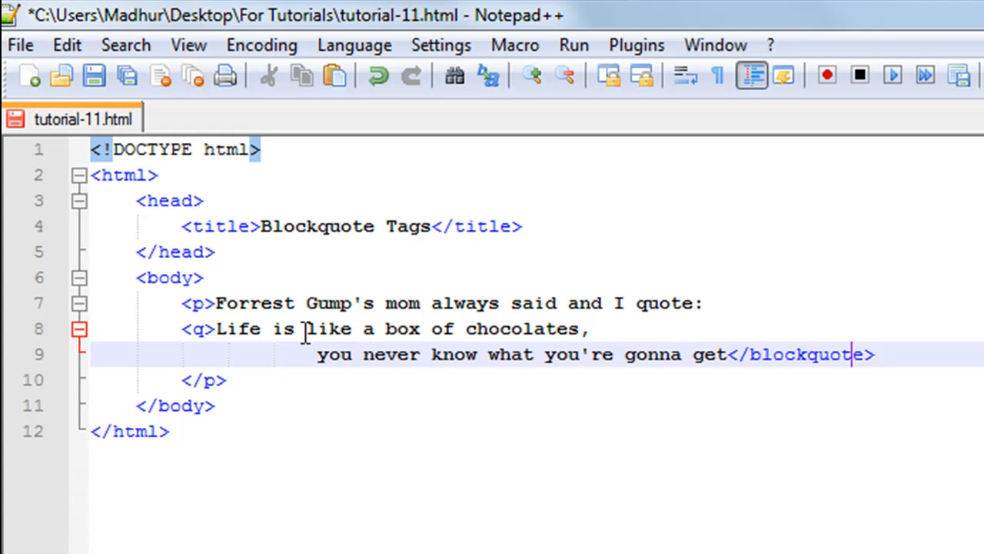
key("BackSpace")
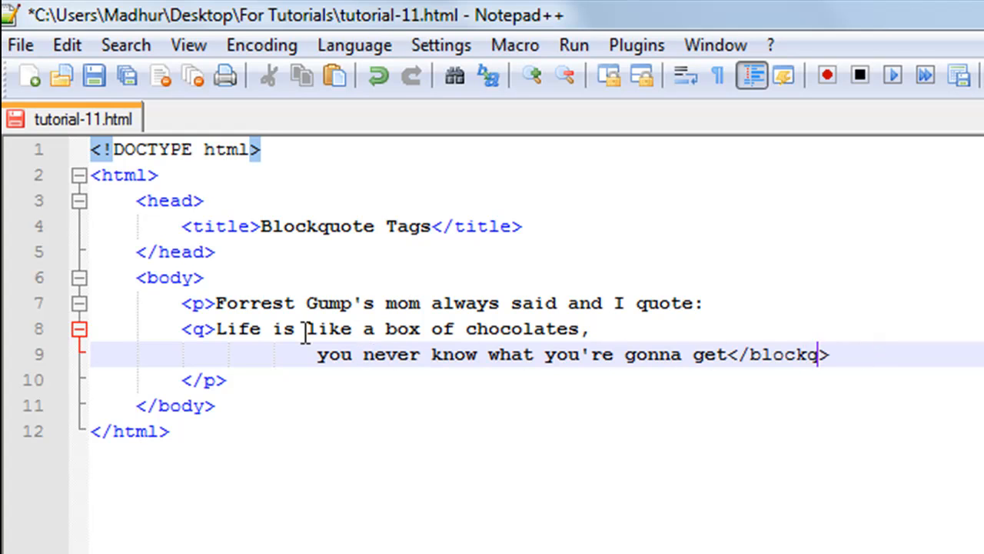